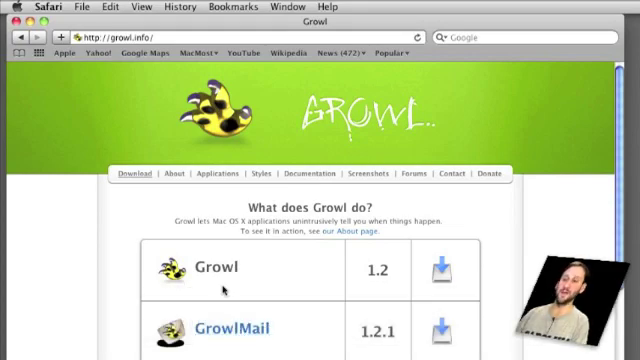
Step: Bring up the Apple menu while the Growl website stays open in Safari
click(10, 6)
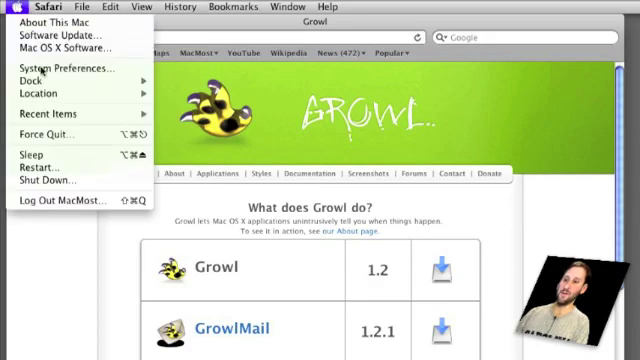
Step: Launch System Preferences from the Apple menu to reach the Growl pane
click(56, 68)
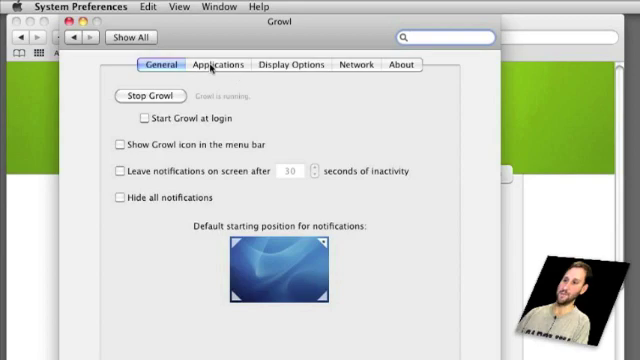
Step: Show Growl's Applications list with Firefox, GrowlMail and Skype enabled
click(216, 64)
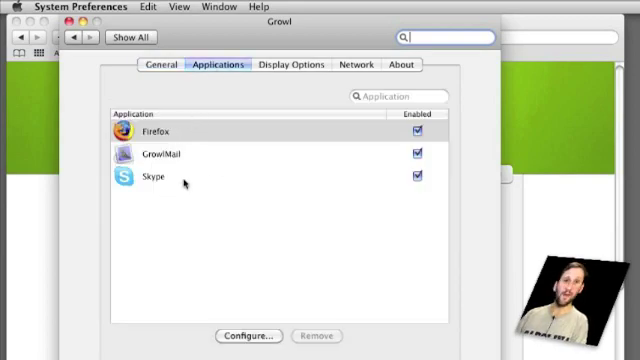
mouse_move(148, 154)
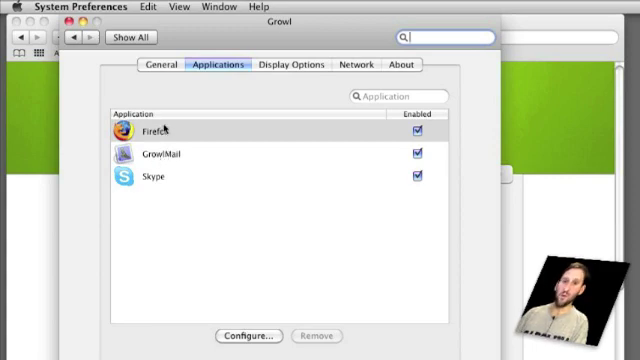
mouse_move(208, 176)
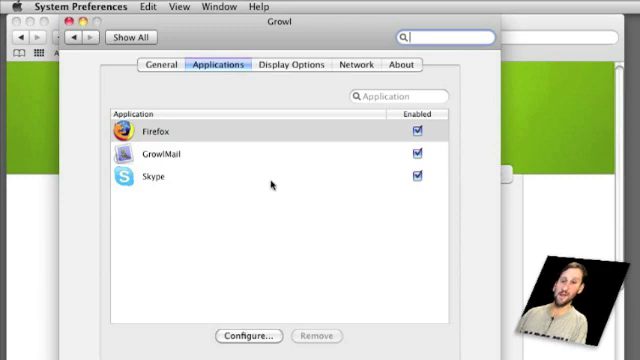
mouse_move(132, 144)
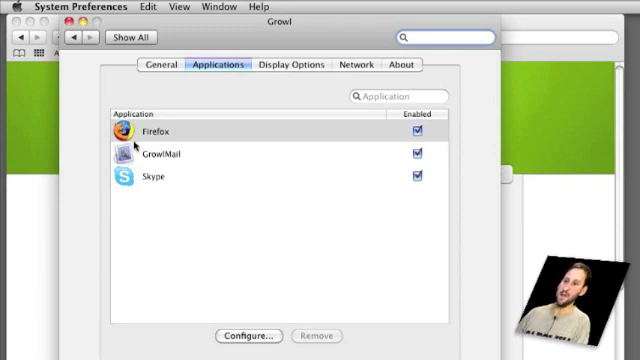
Step: Configure GrowlMail in Growl and show its notification types: new summary, new mail, new note
click(150, 154)
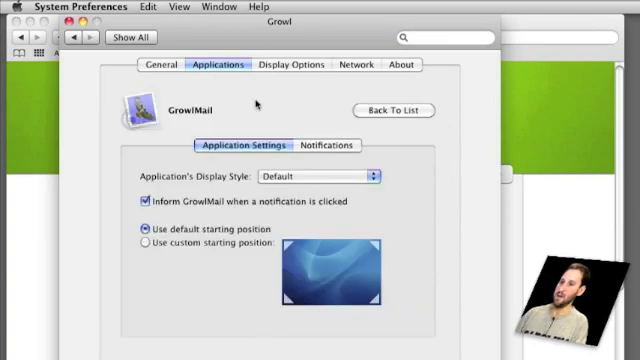
mouse_move(244, 160)
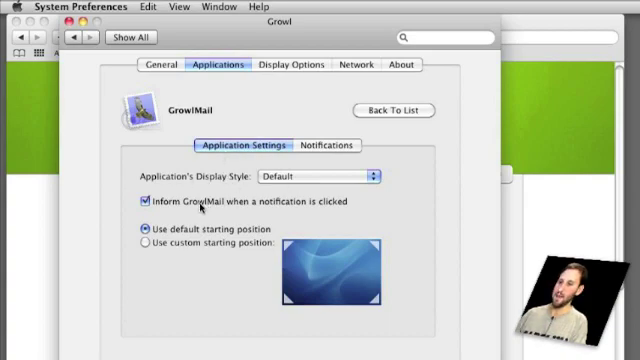
click(324, 144)
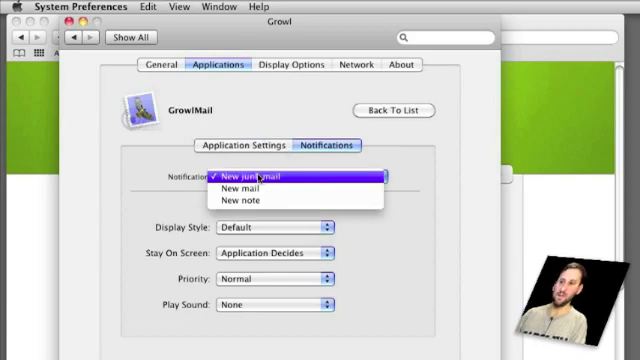
Step: Select GrowlMail's New mail notification, enabled with the Basso sound
click(248, 192)
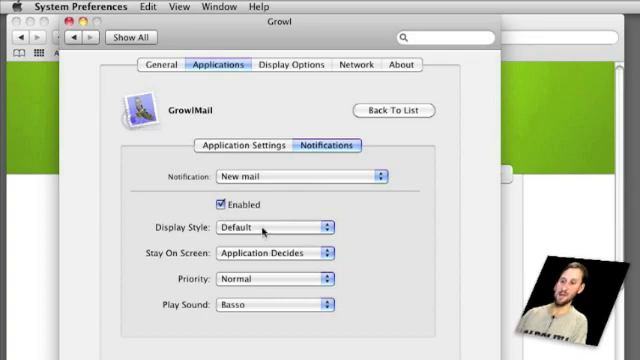
mouse_move(248, 292)
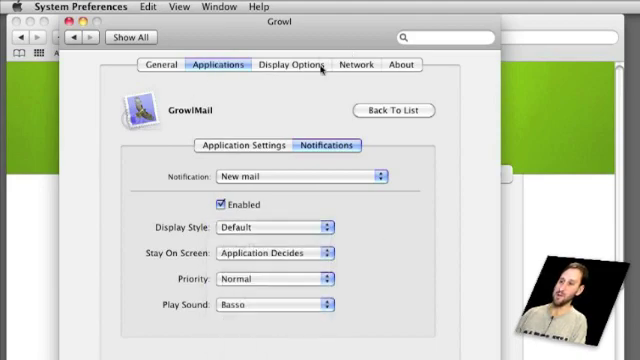
Step: Review Growl's Display Options and select the Music Video display style
click(292, 64)
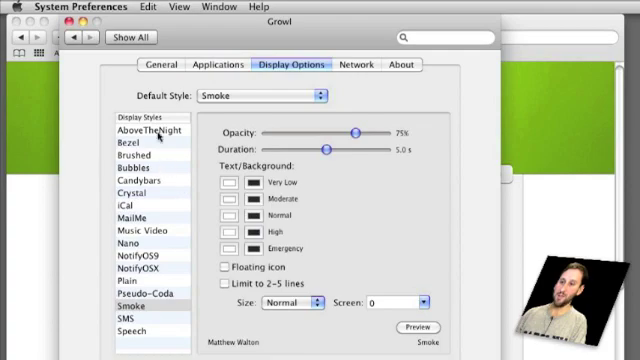
click(130, 142)
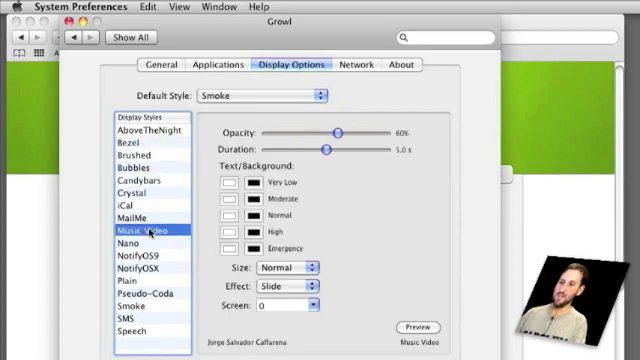
click(150, 256)
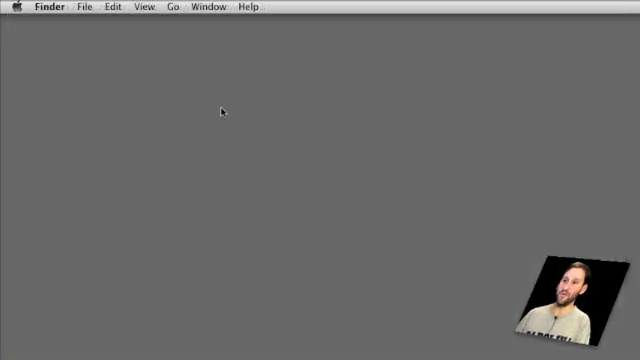
mouse_move(138, 88)
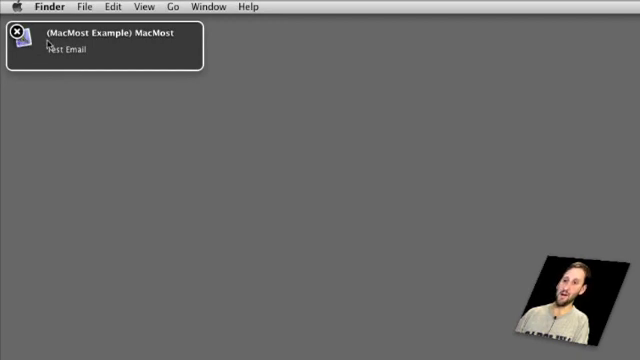
Step: Dismiss the Growl new-mail notification for the test email on the desktop
click(20, 34)
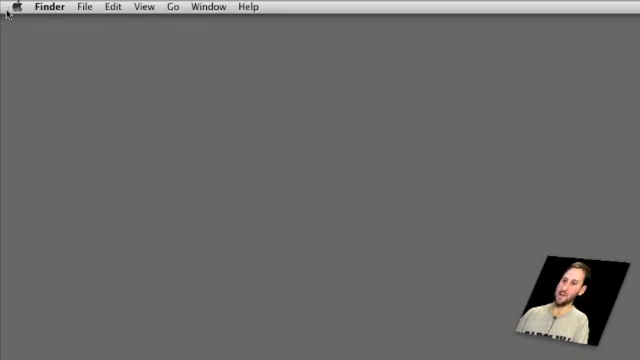